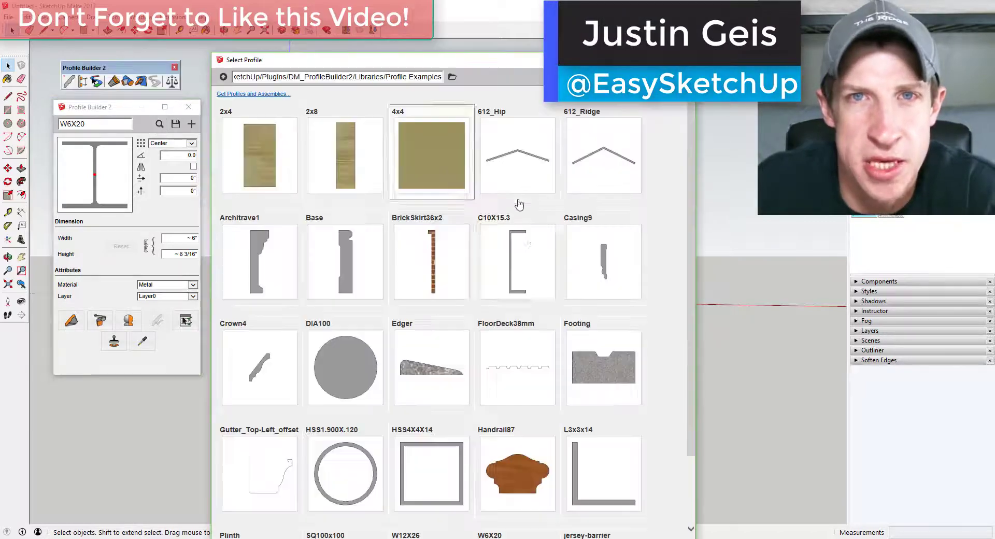
- Scroll the view while the BrickSkirt36x2 skirt is drawn around the house base
scroll("down", 3)
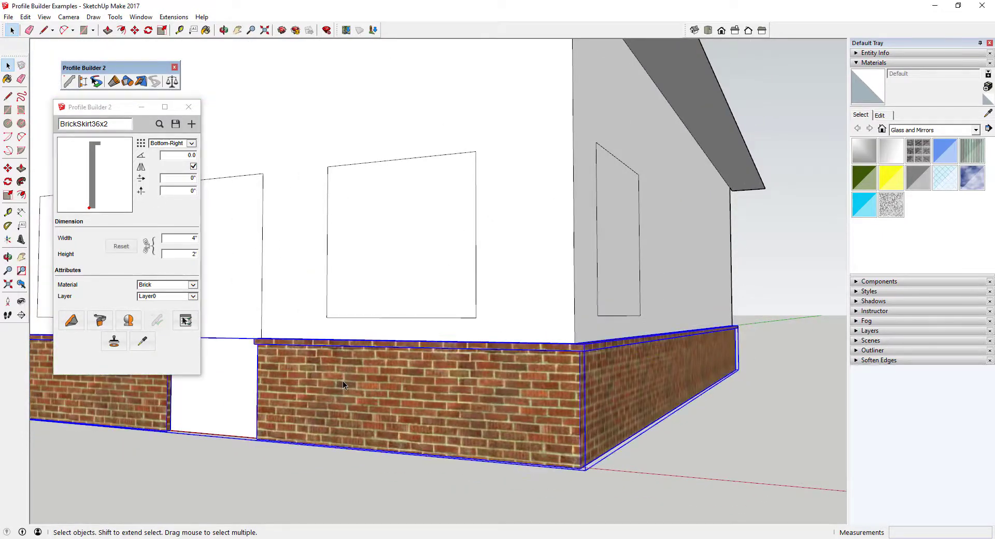
- Lower the brick skirt's Height through Member Properties and apply it to the skirt
left_click(185, 320)
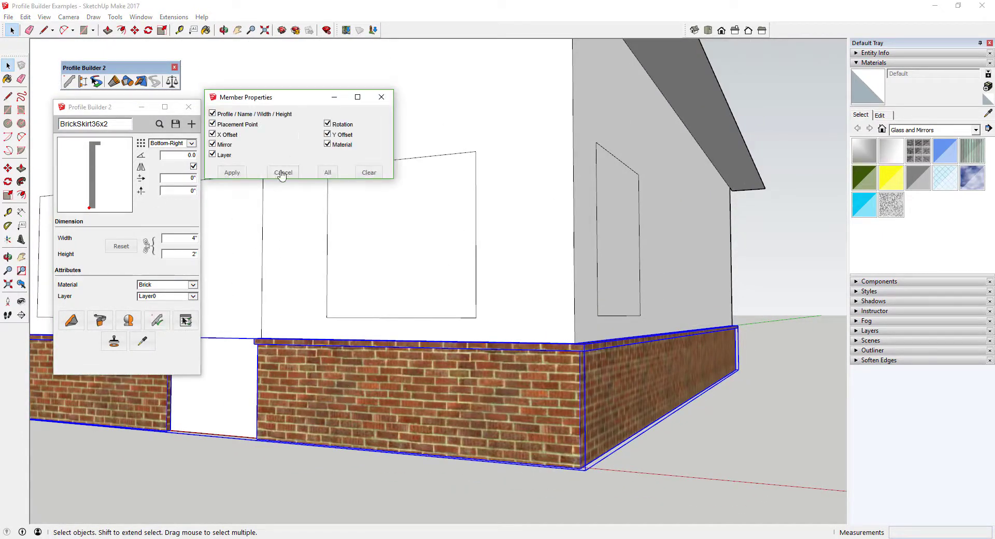
left_click(282, 172)
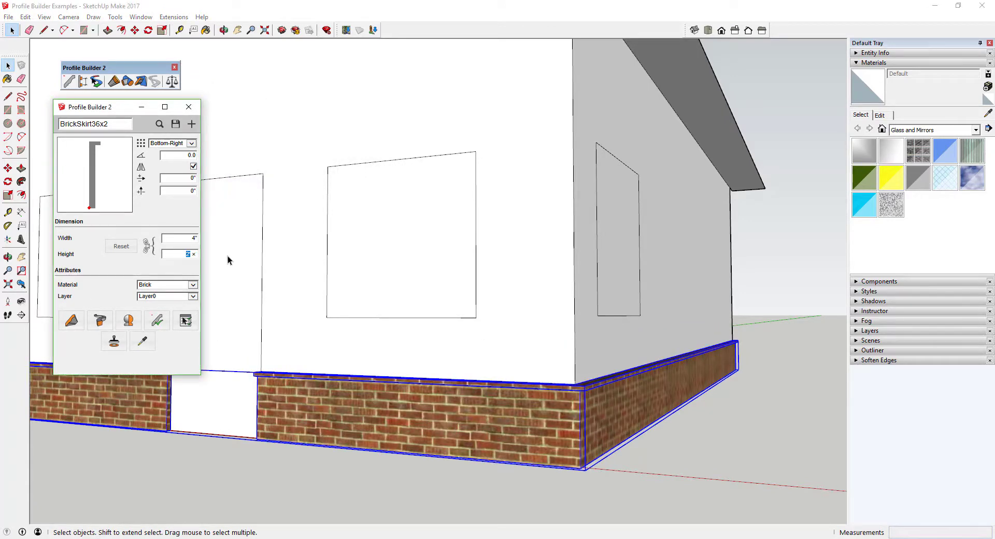
left_click(156, 321)
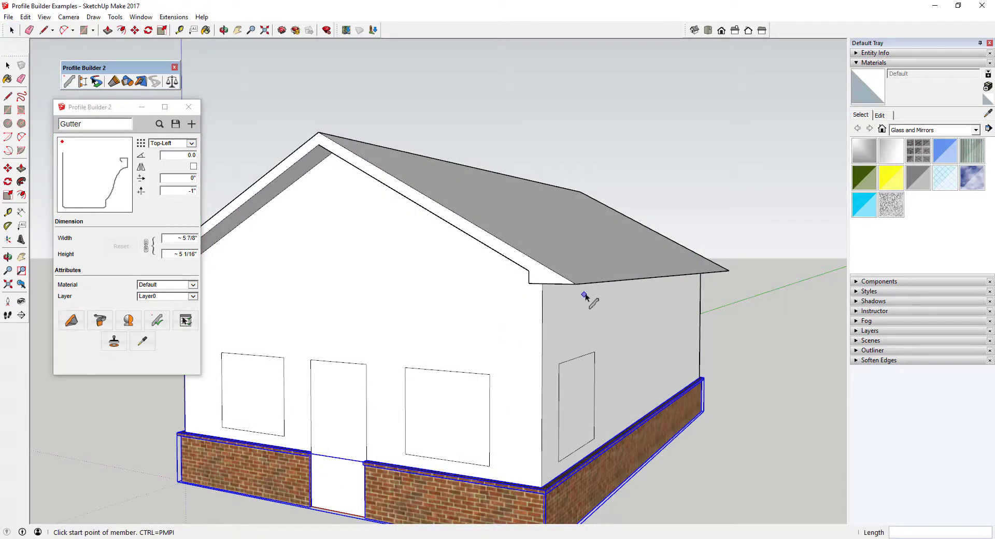
- Start the gutter at the eave corner, then load the FloorDeck38mm profile from the library
left_click(575, 284)
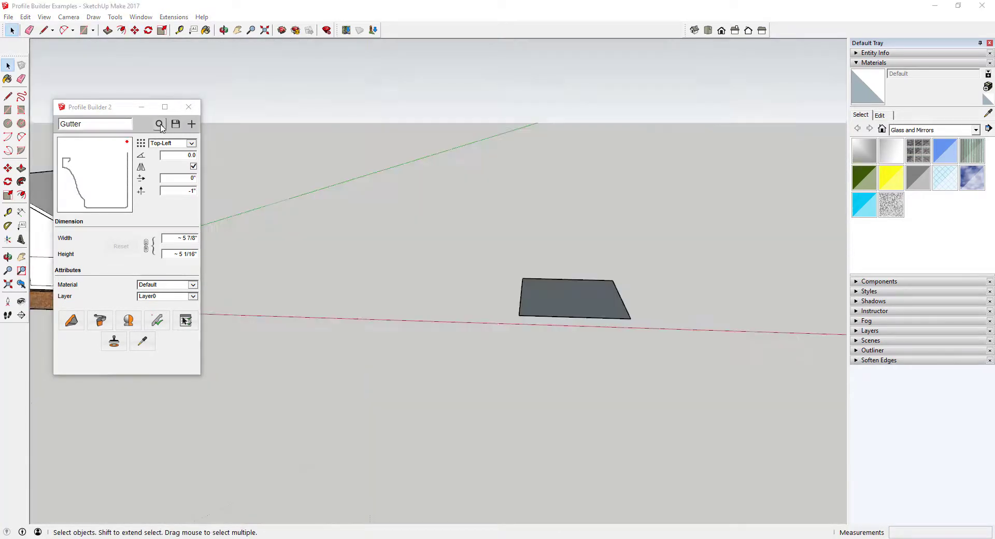
left_click(160, 124)
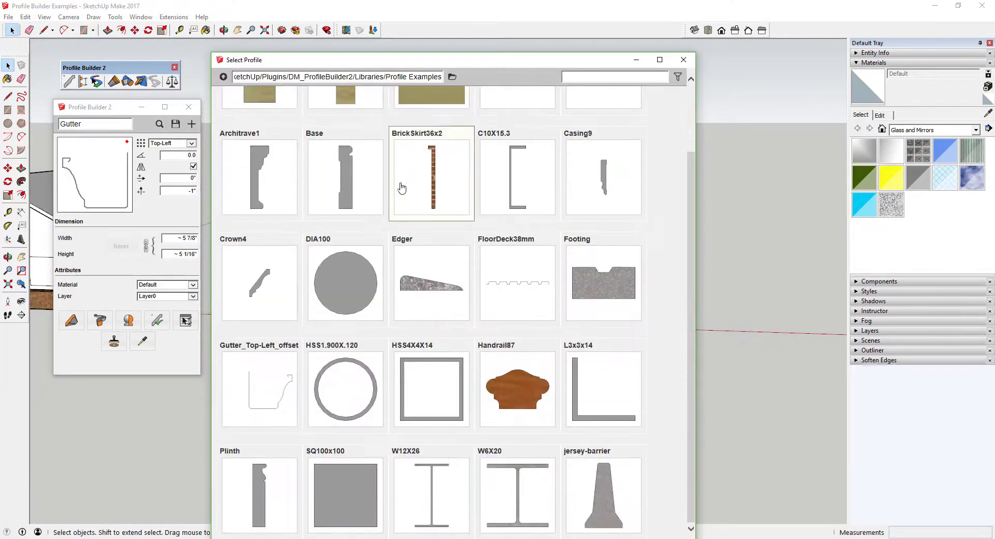
double_click(516, 283)
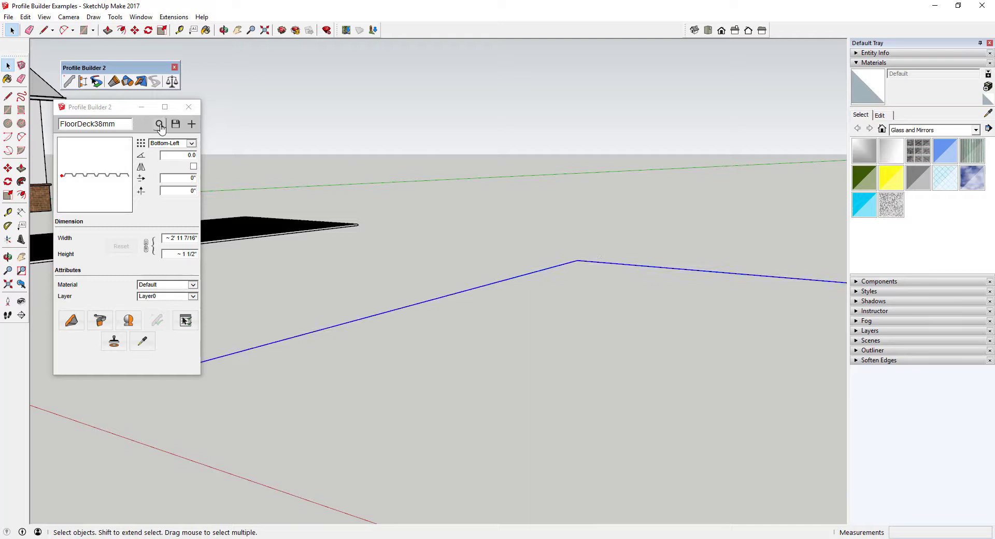
- Bring up the profile library to load the Railing assembly for a straight run
left_click(159, 123)
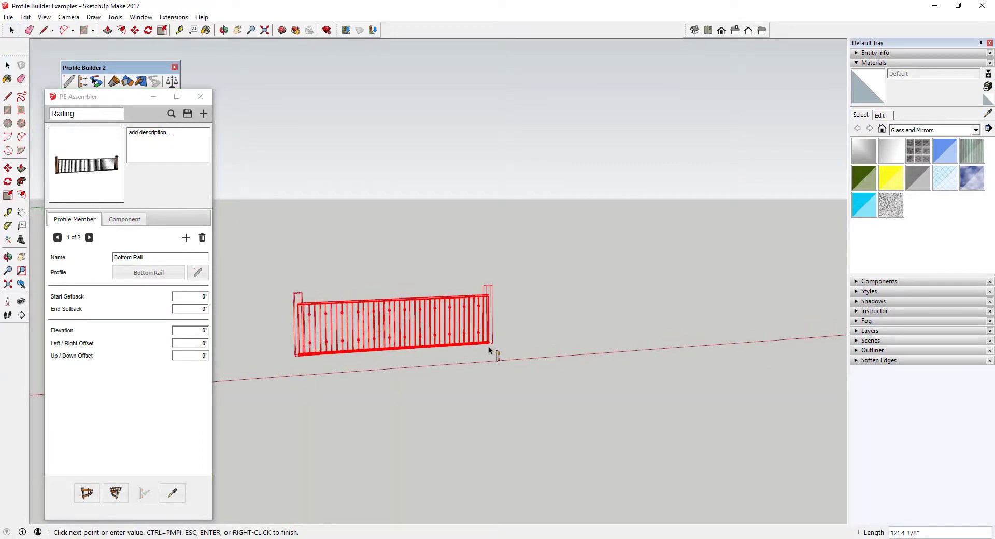
- Finish the railing's first and corner runs, then select the gray slab to fence
left_click(522, 366)
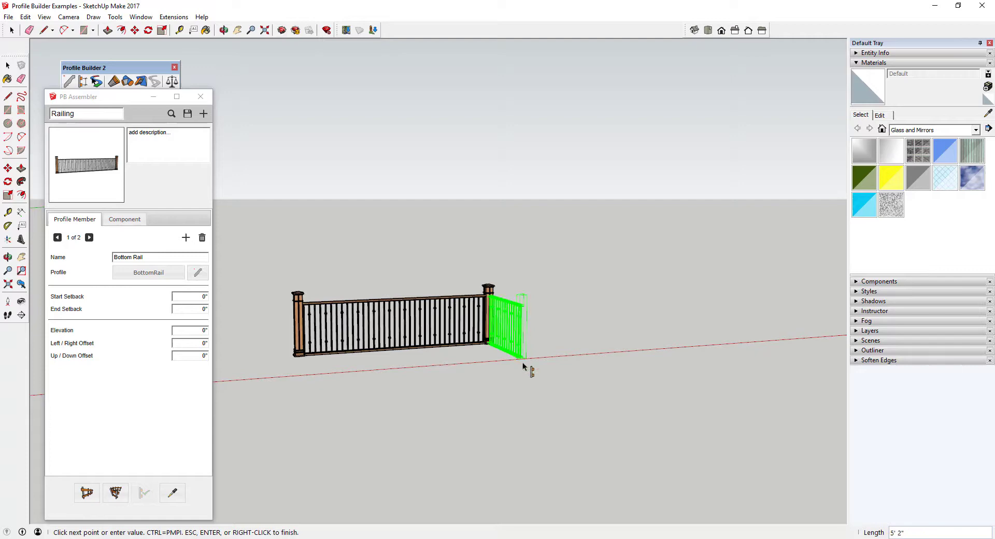
left_click(498, 388)
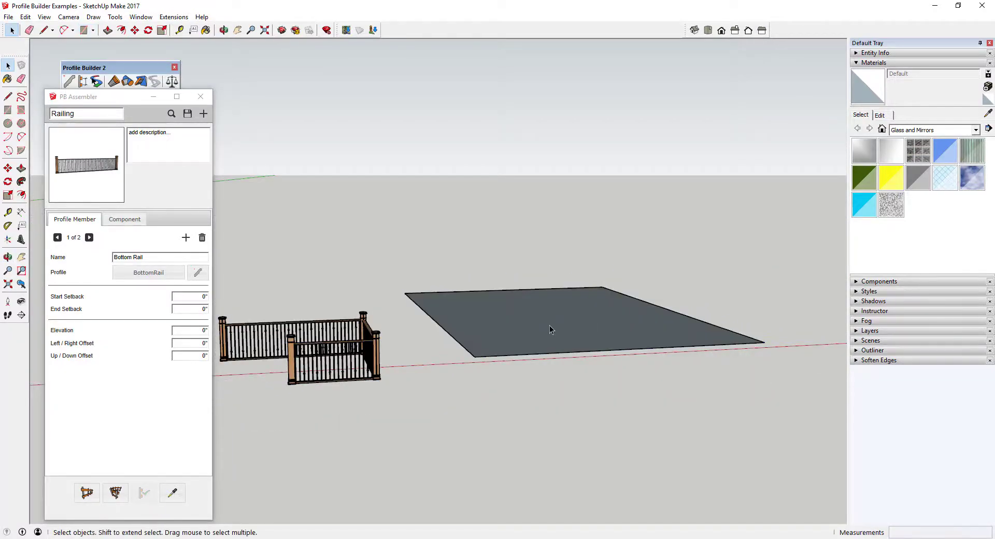
left_click(171, 114)
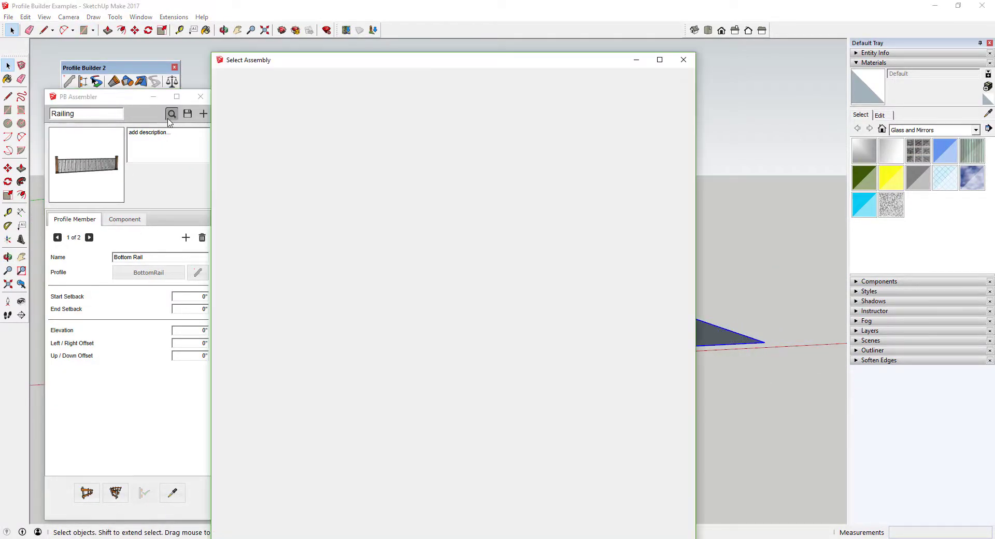
- Build the Simple Assembly fence around the slab, then load the Cavity Wall assembly
left_click(171, 114)
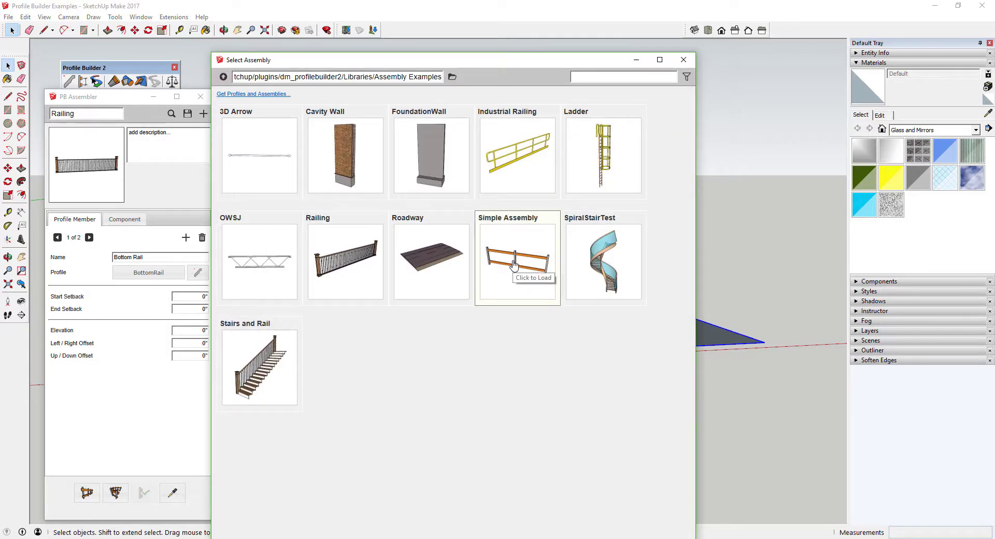
left_click(517, 260)
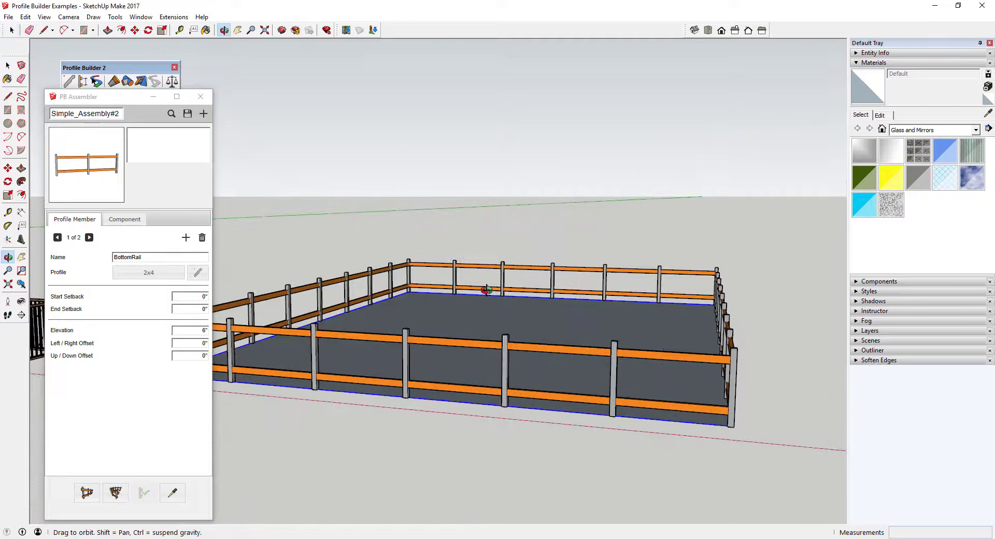
left_click(171, 114)
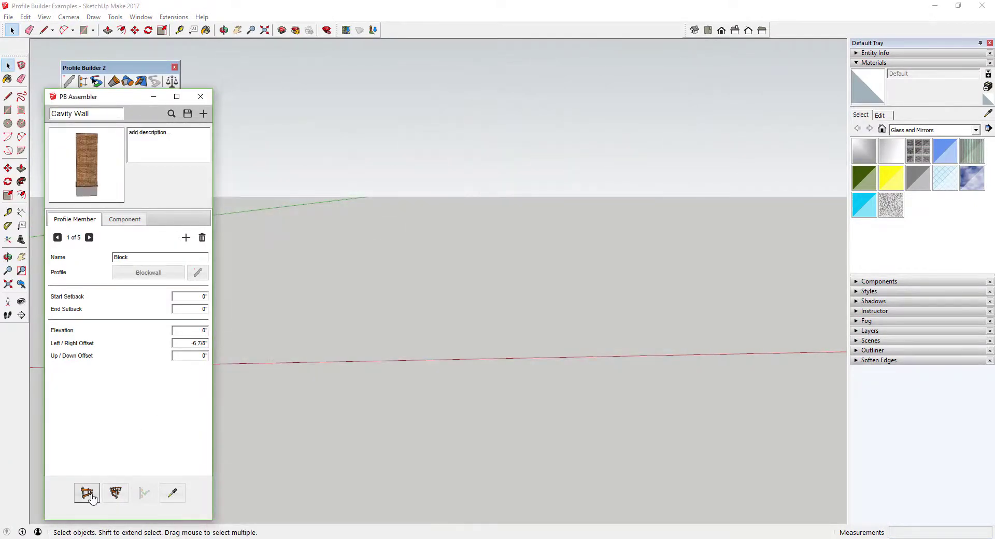
- Draw a Cavity Wall run and orbit to view its layered end
left_click(87, 493)
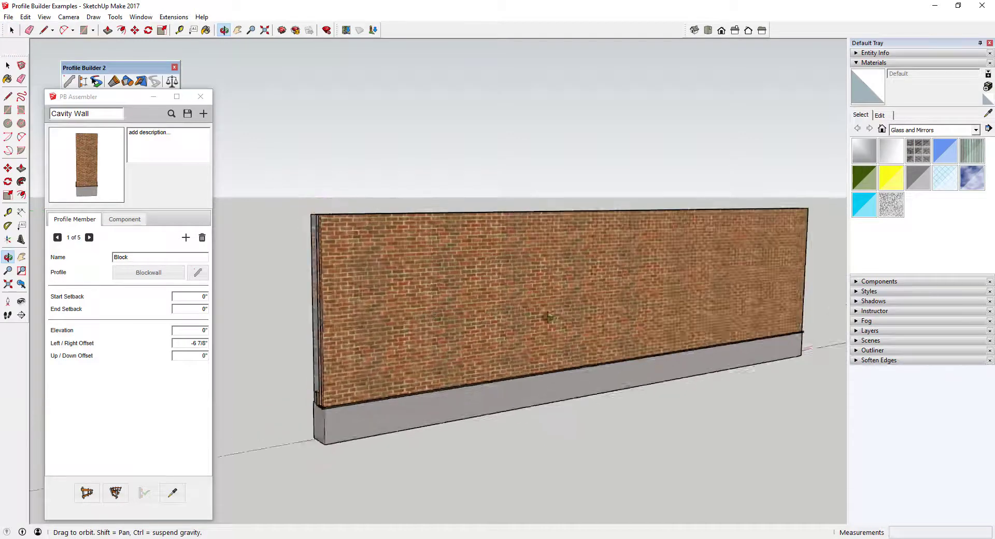
left_click_drag(571, 317, 418, 286)
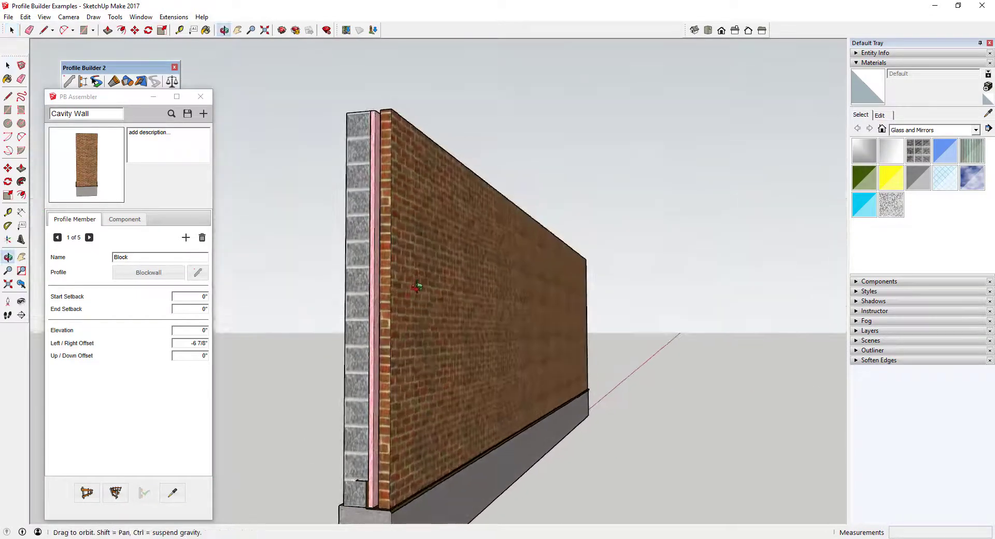
left_click_drag(419, 286, 444, 317)
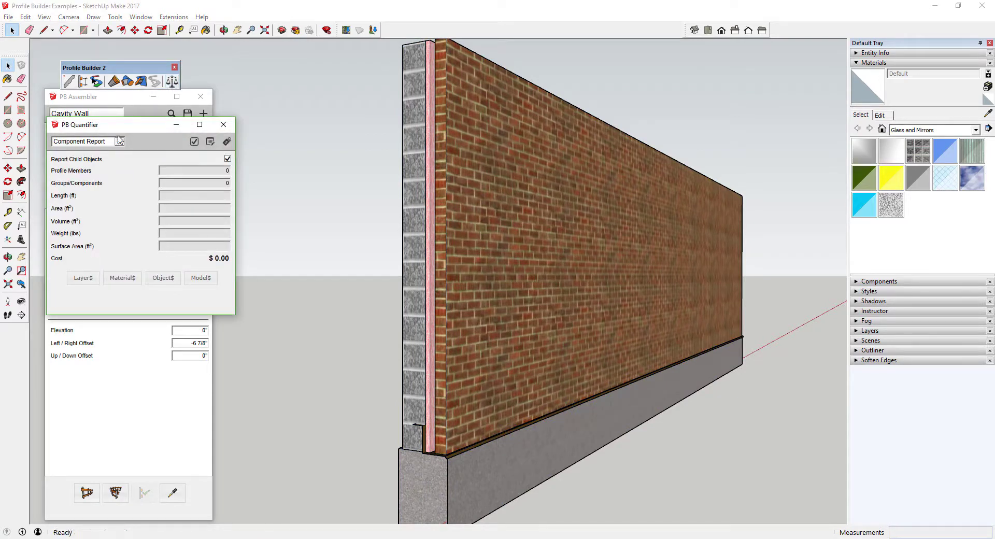
- Accept Report Setup, select the cavity wall, and generate its five-member Component Report
left_click(79, 141)
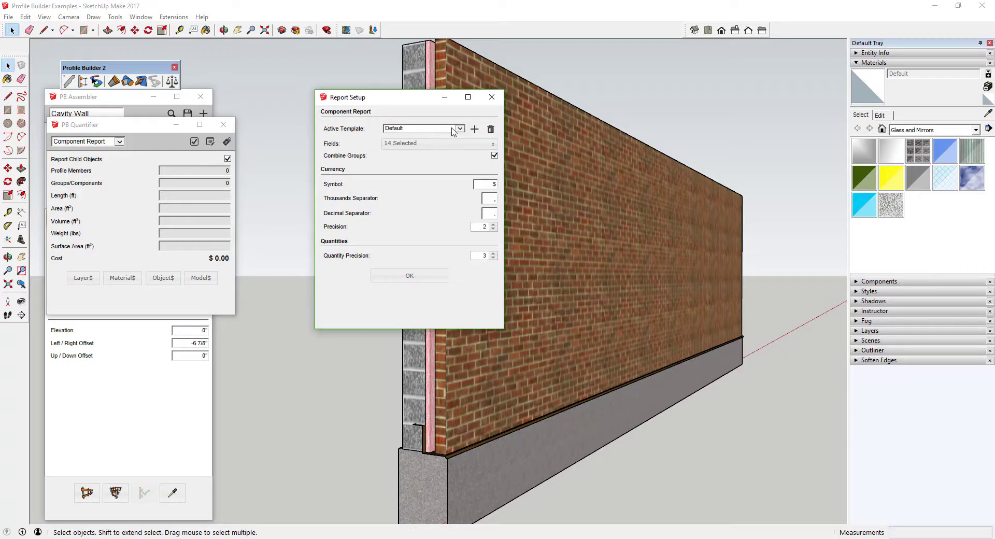
left_click(494, 156)
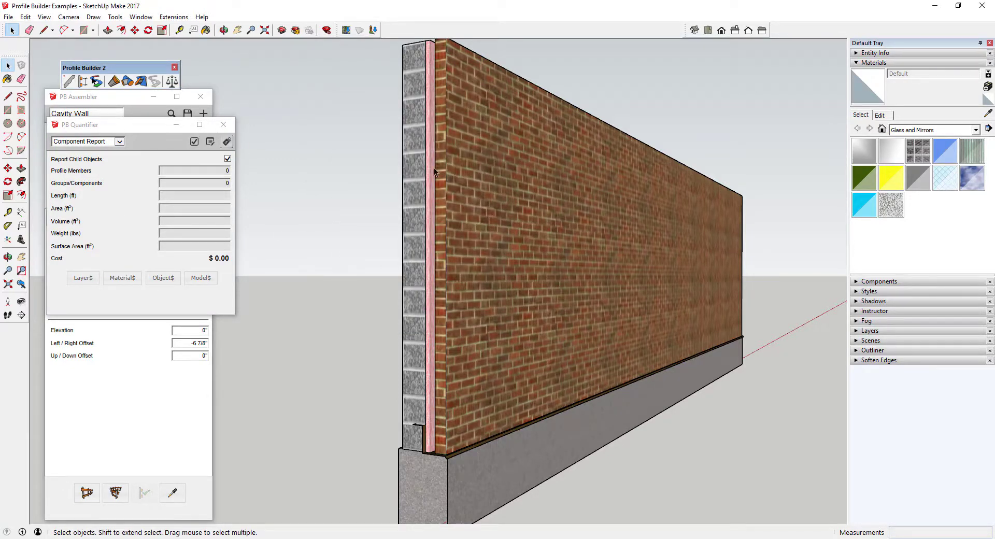
left_click(193, 142)
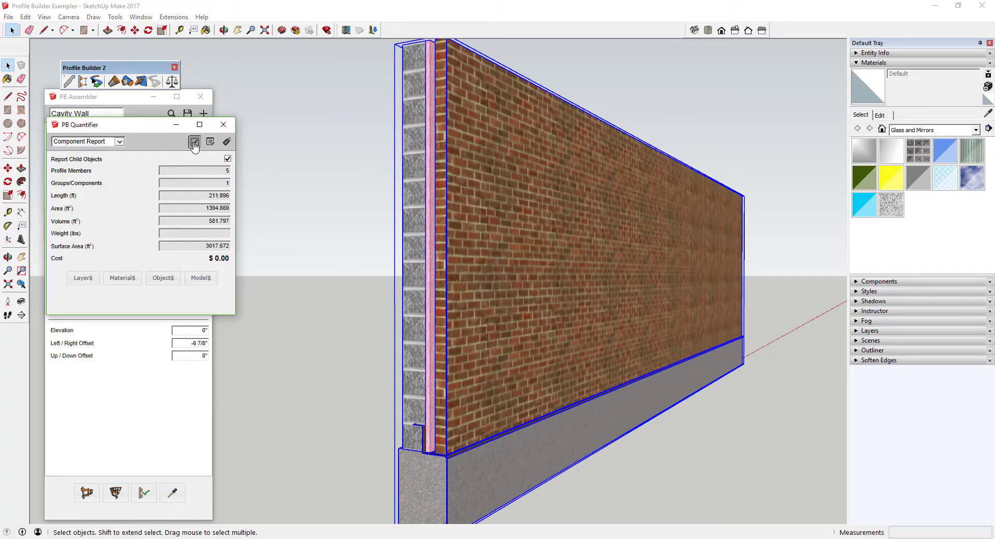
left_click(195, 142)
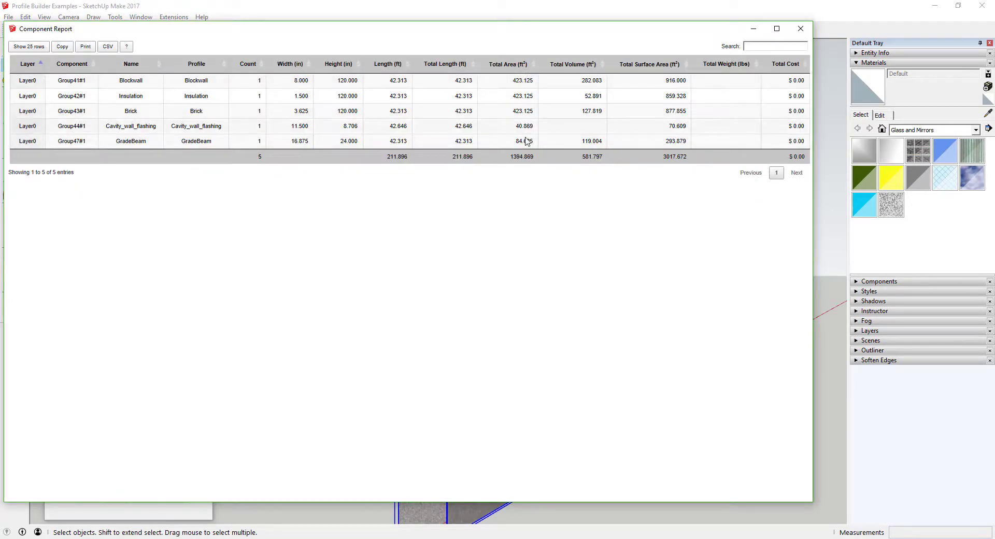
mouse_move(496, 131)
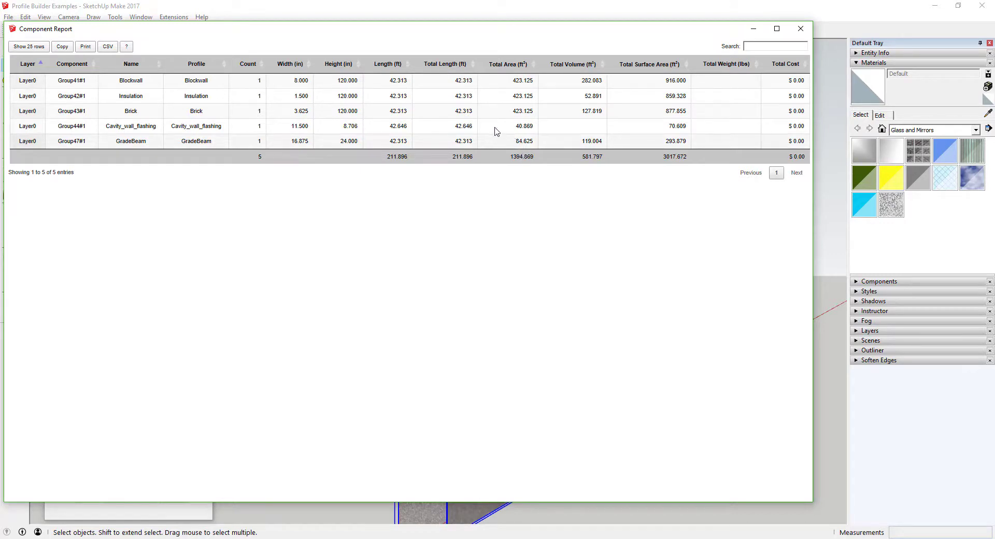